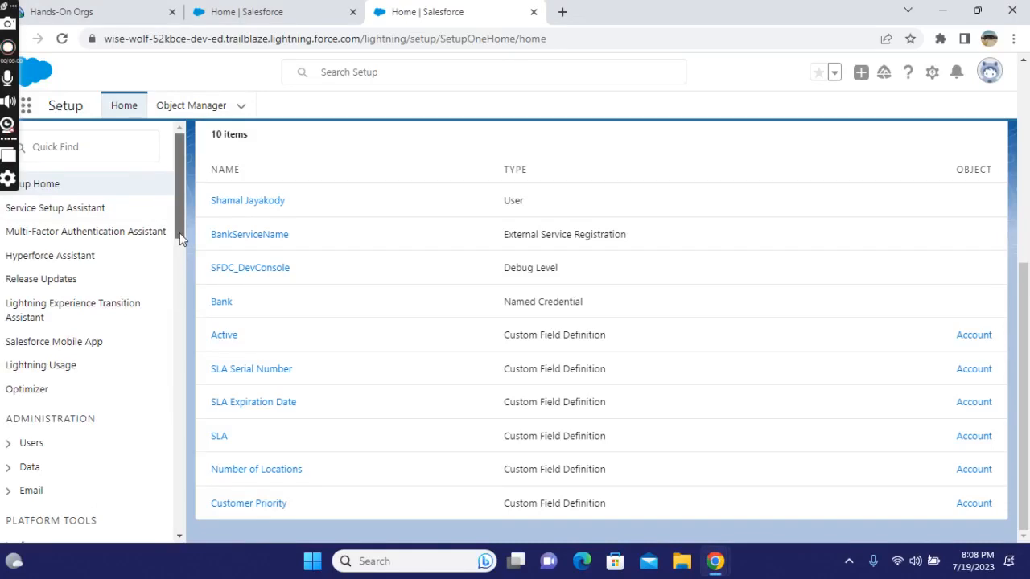
Expand the Security group in the Setup sidebar to reveal Trusted URLs for Redirects.
scroll("down", 3)
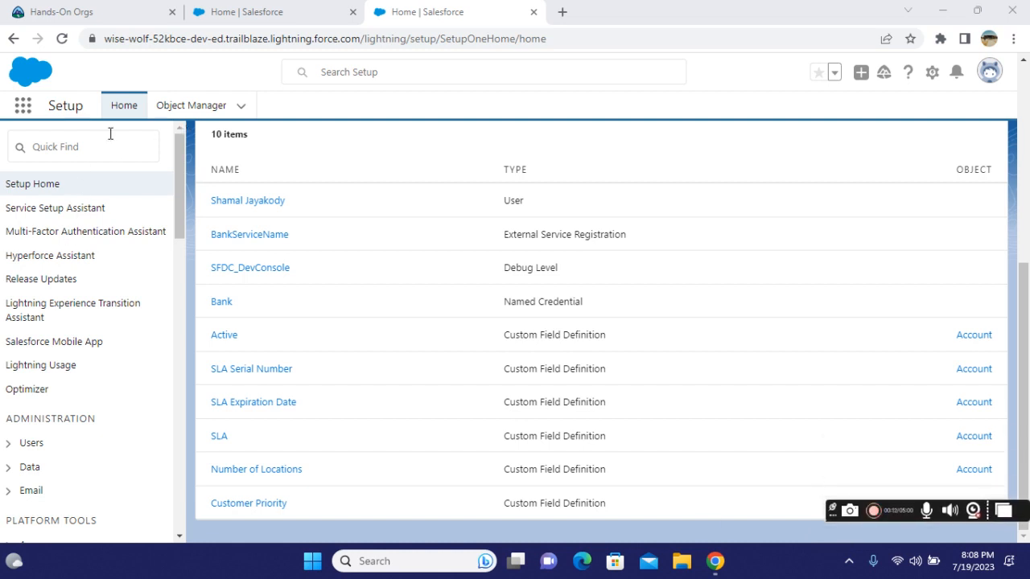
scroll("down", 3)
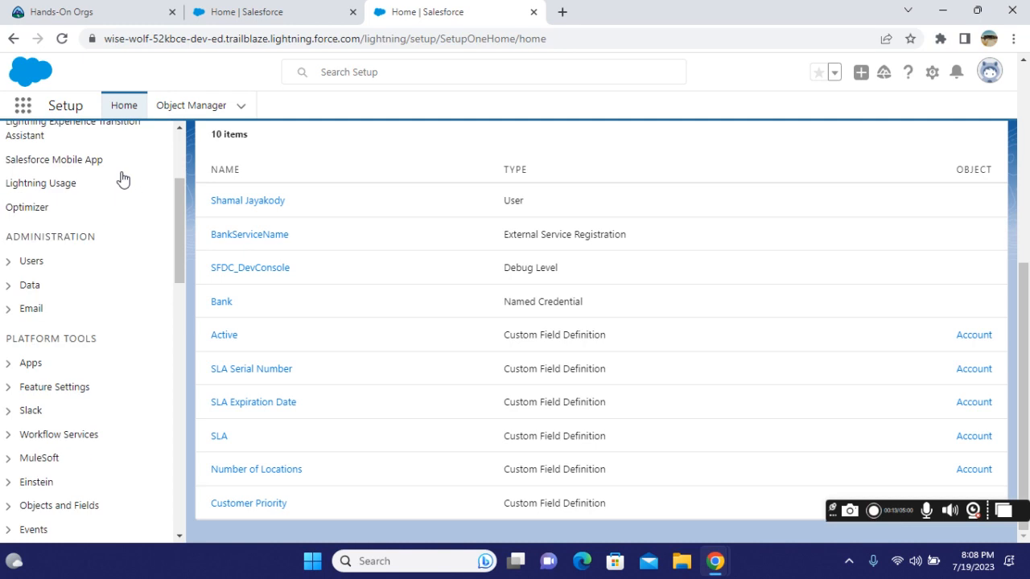
scroll("down", 3)
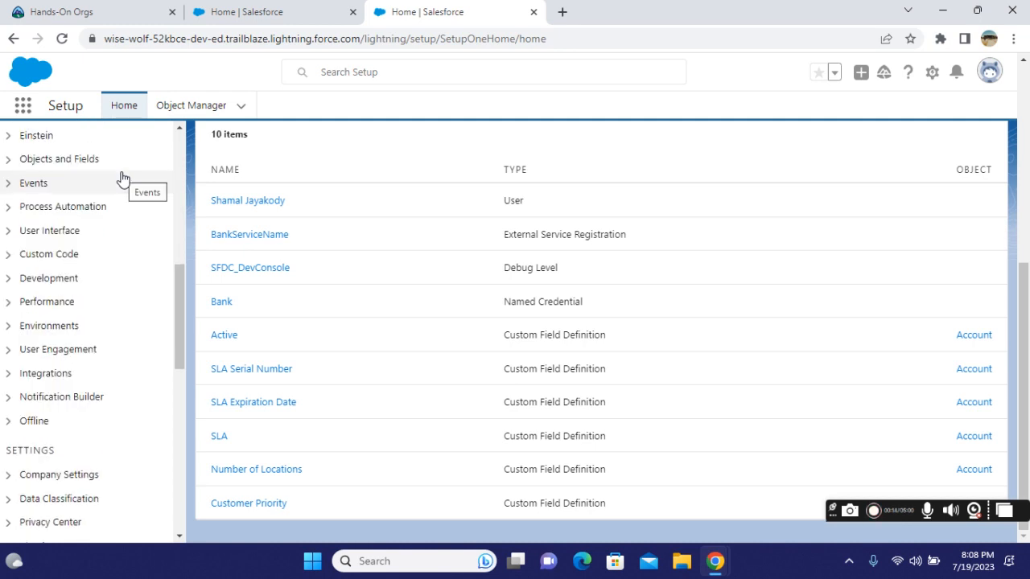
left_click(39, 267)
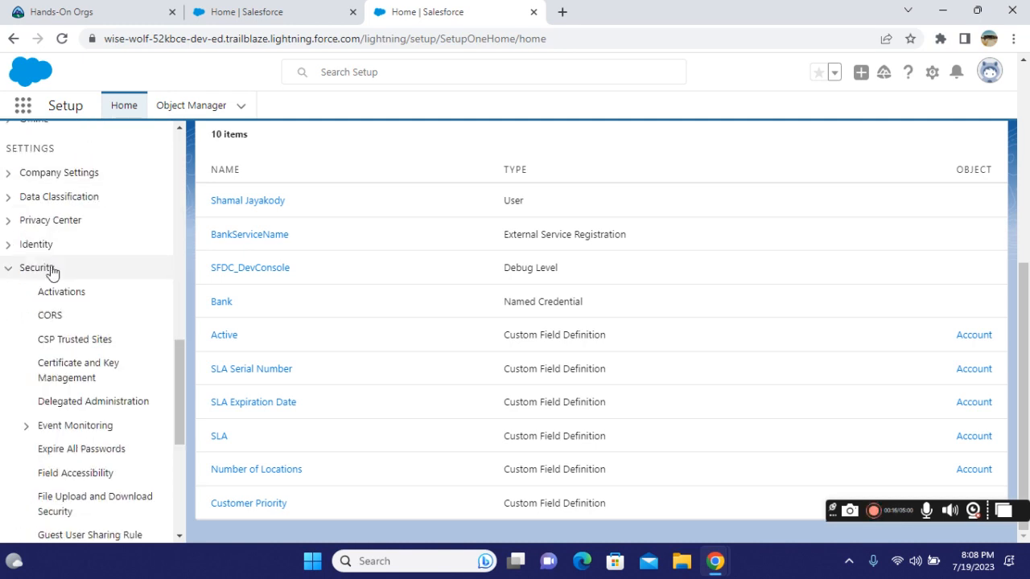
scroll("down", 3)
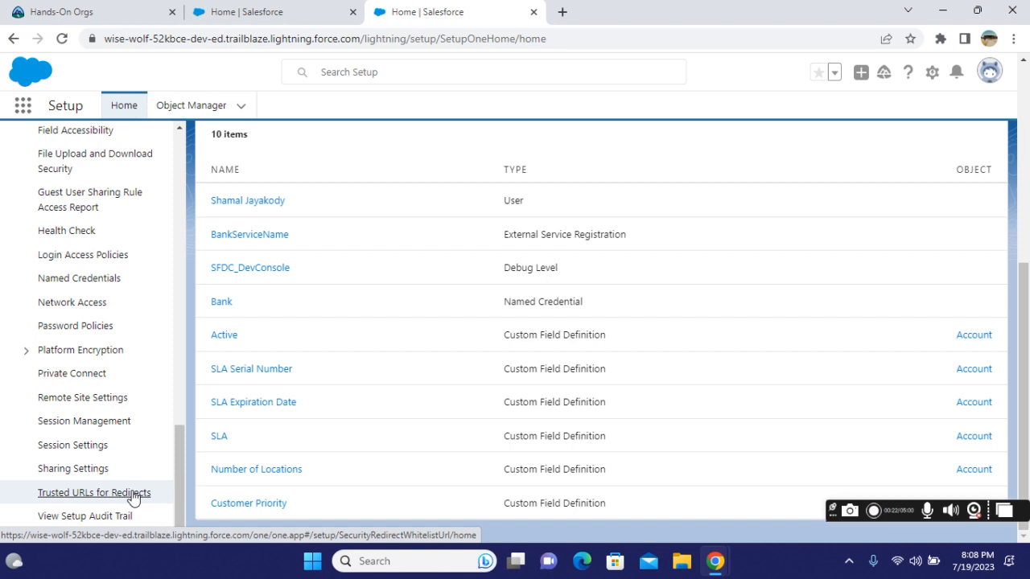
mouse_move(142, 489)
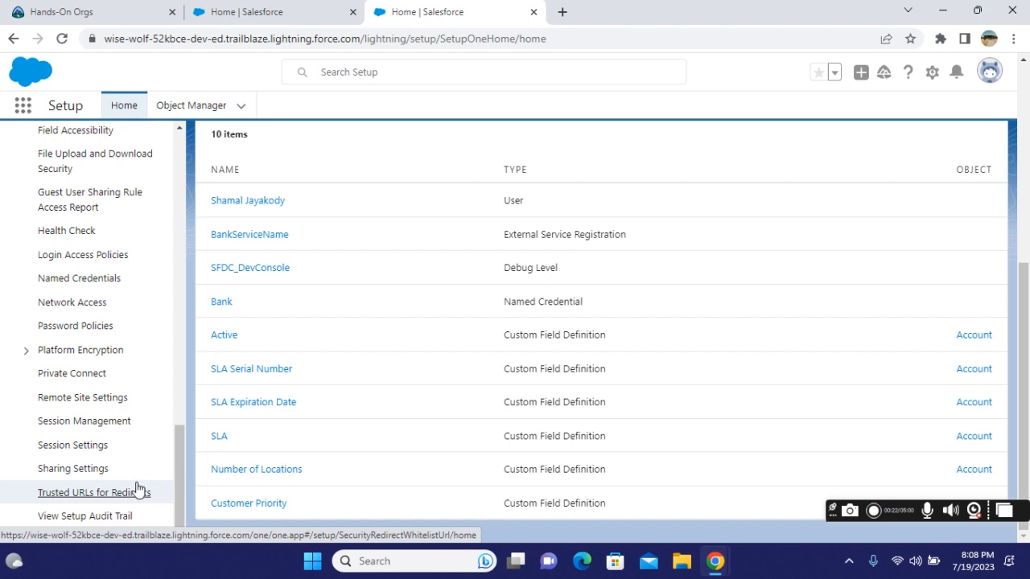
Show the Trusted URLs for Redirects page with its empty record list.
left_click(88, 492)
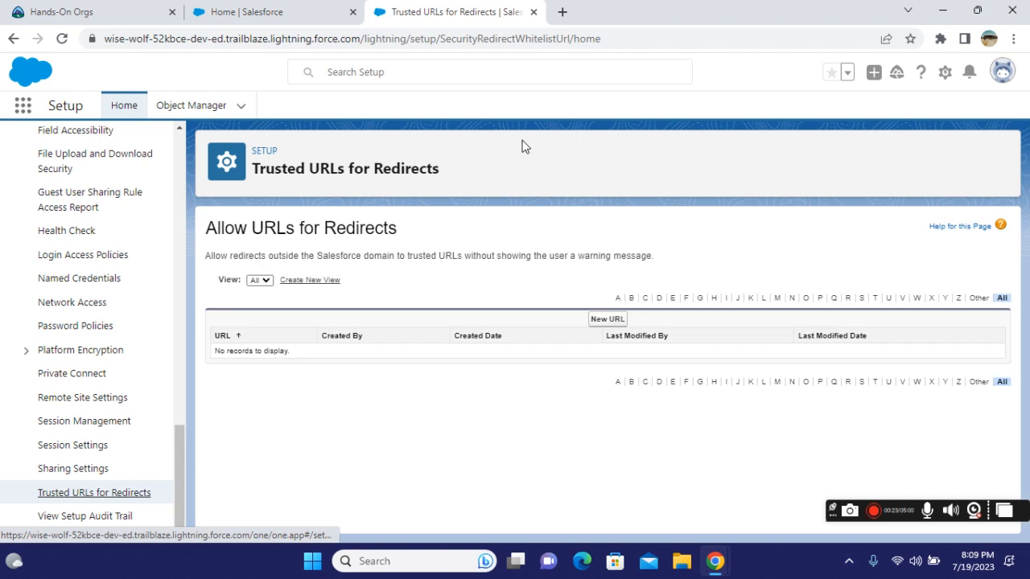
mouse_move(473, 202)
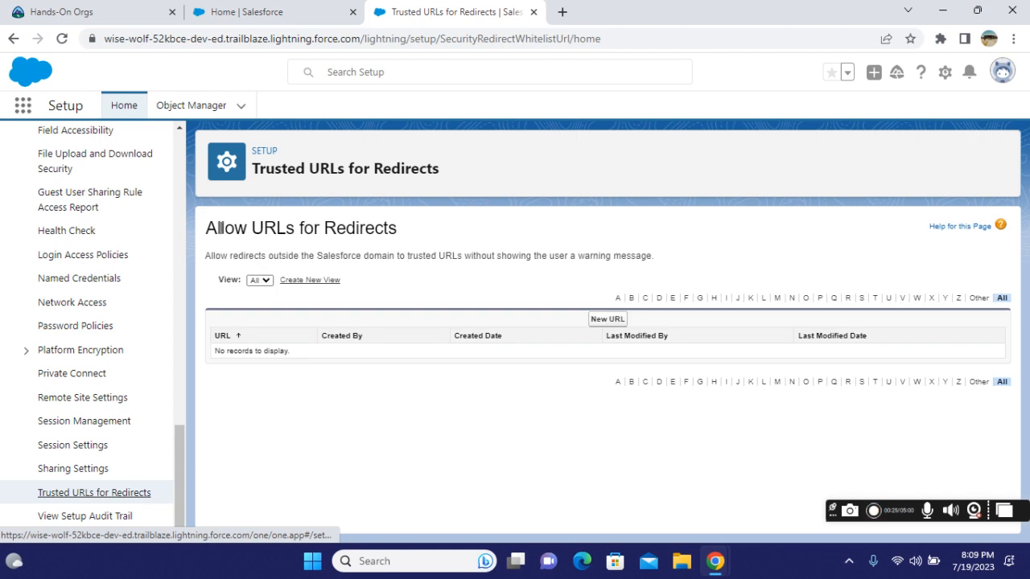
mouse_move(363, 267)
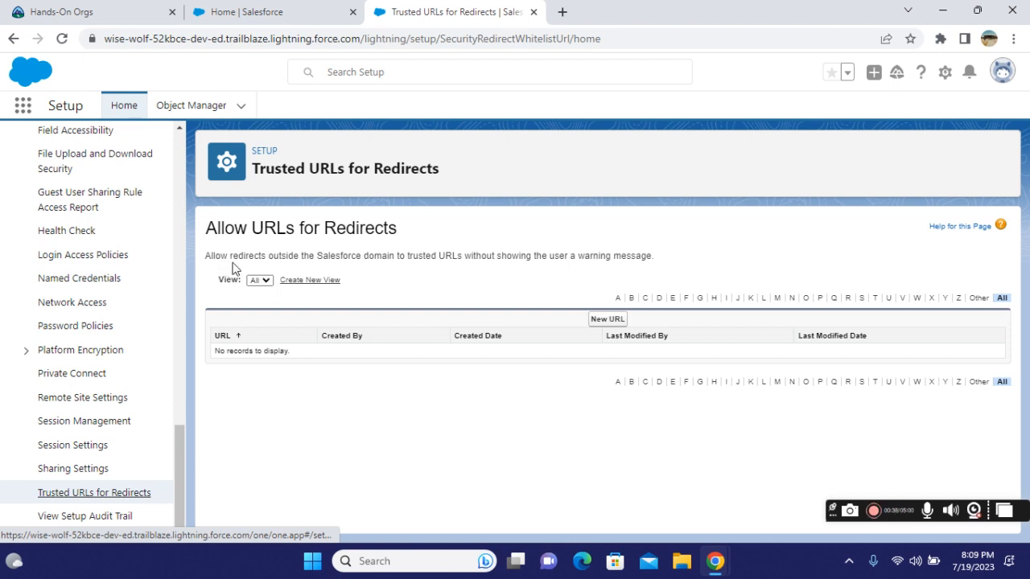
mouse_move(322, 271)
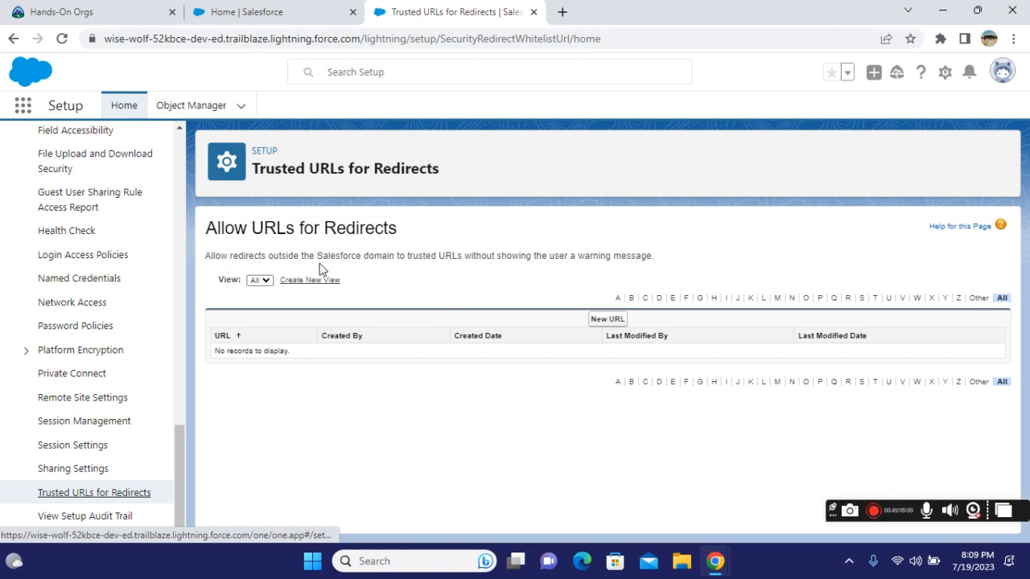
mouse_move(450, 274)
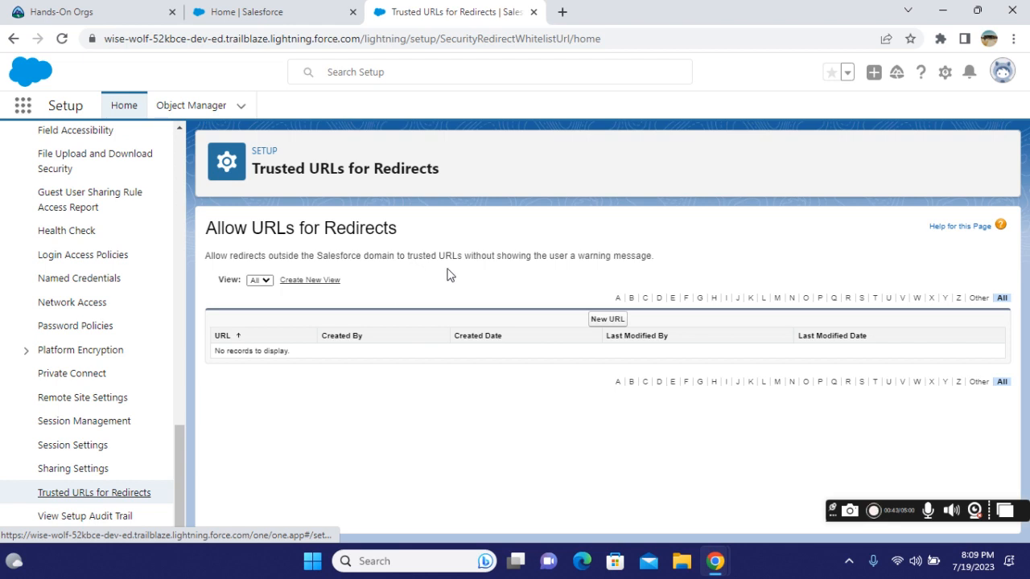
mouse_move(555, 267)
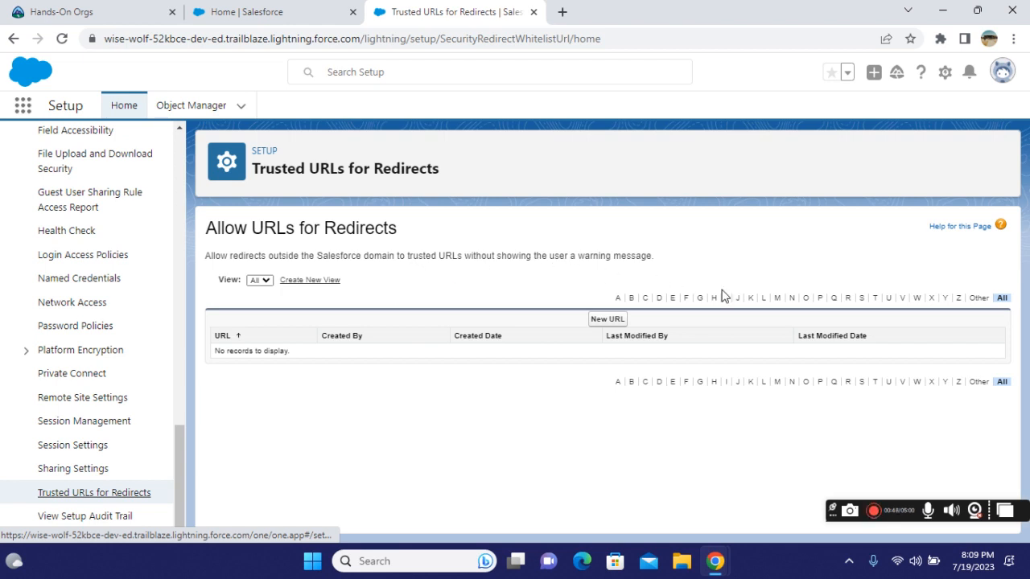
mouse_move(602, 330)
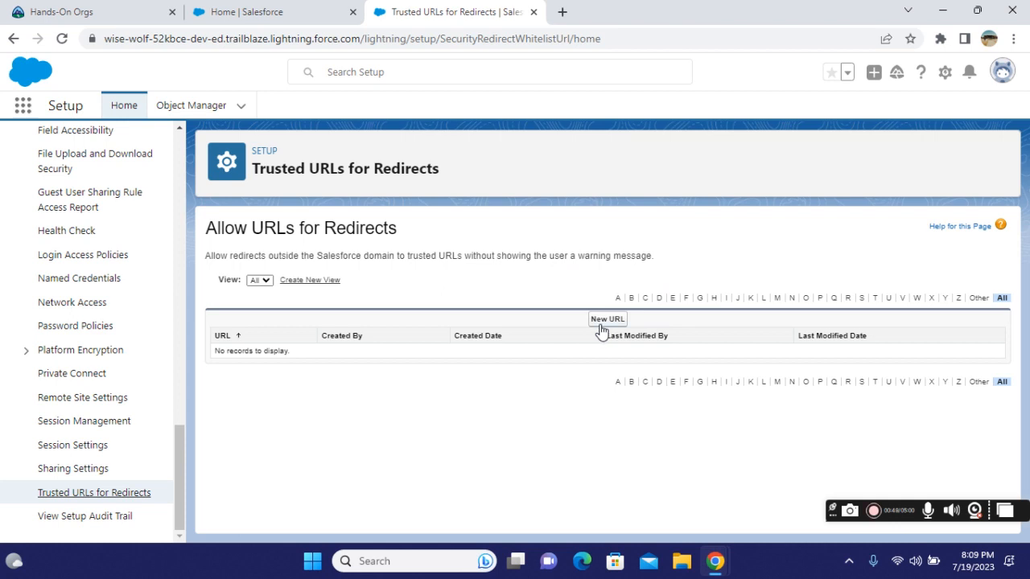
mouse_move(573, 444)
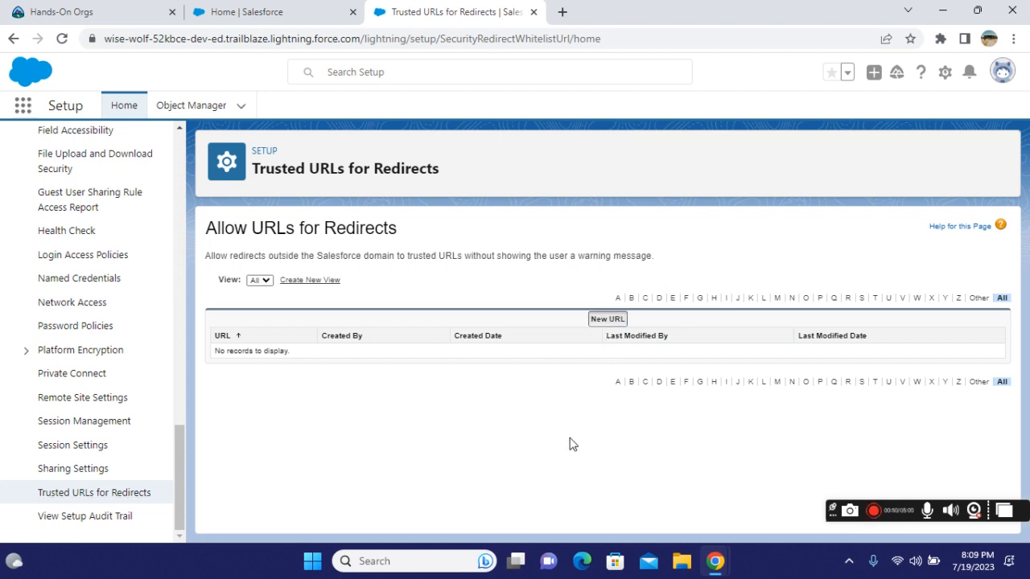
mouse_move(448, 201)
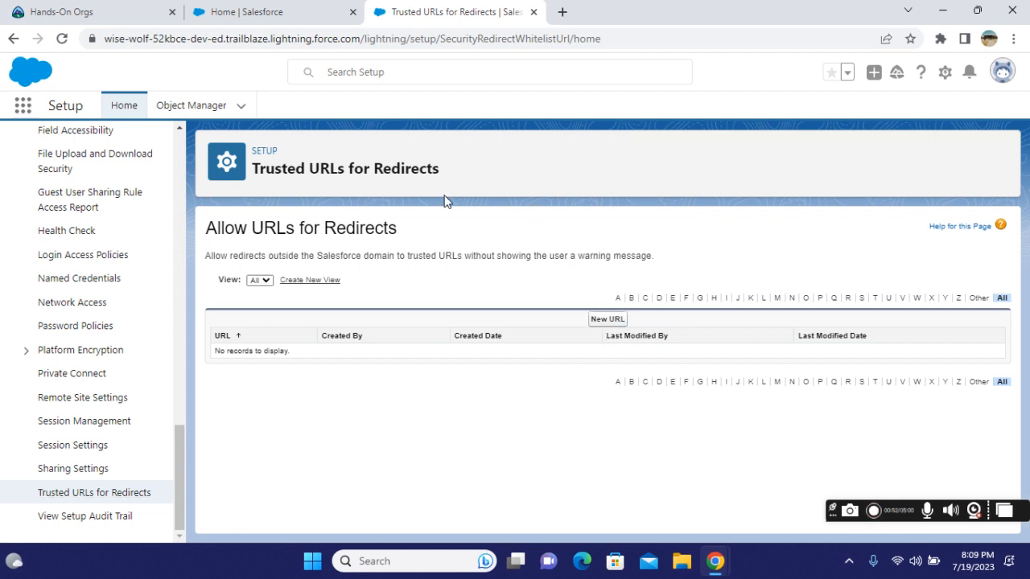
mouse_move(605, 329)
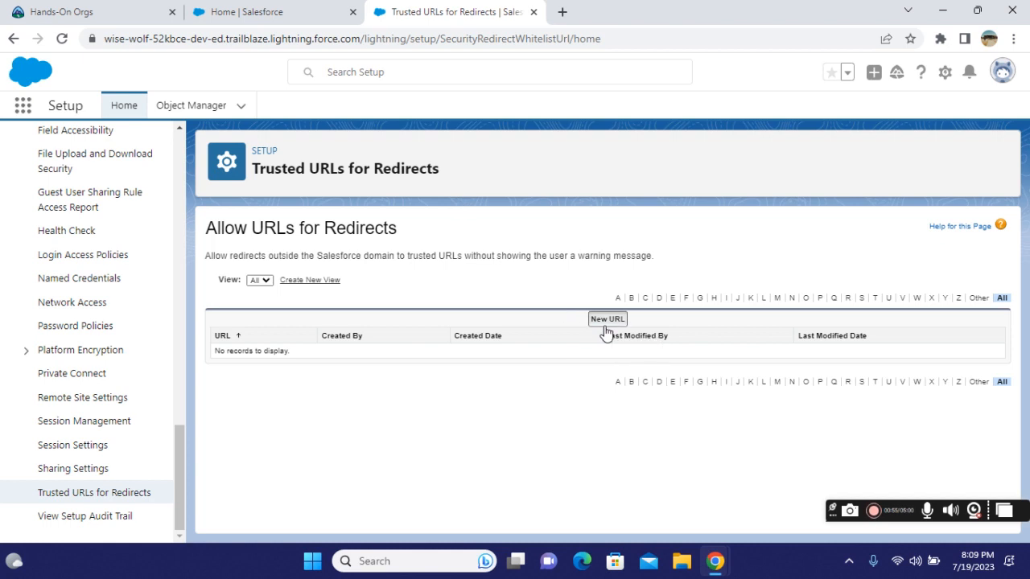
Start a new trusted redirect URL with java.com entered as the address.
left_click(606, 318)
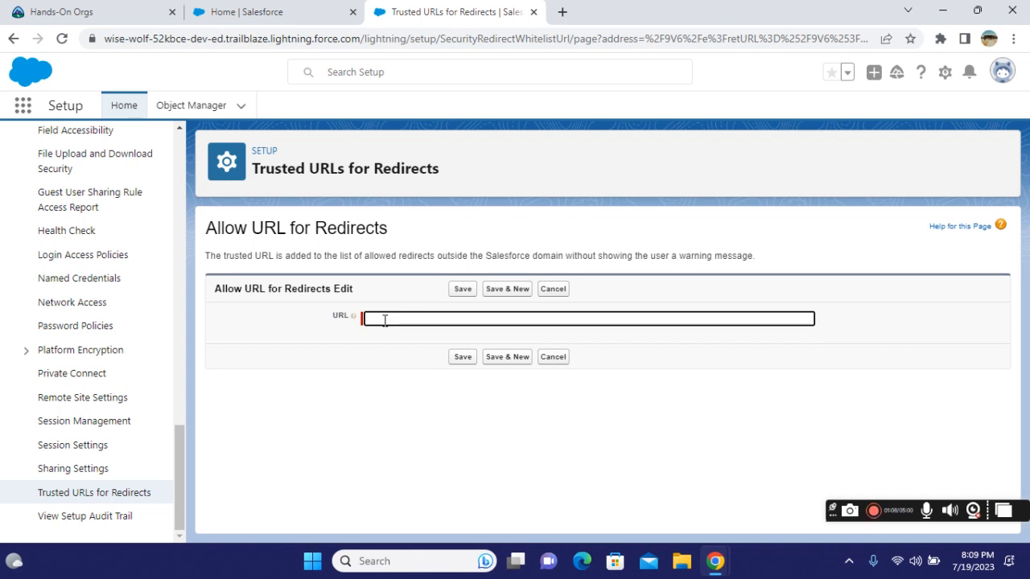
type("java.som")
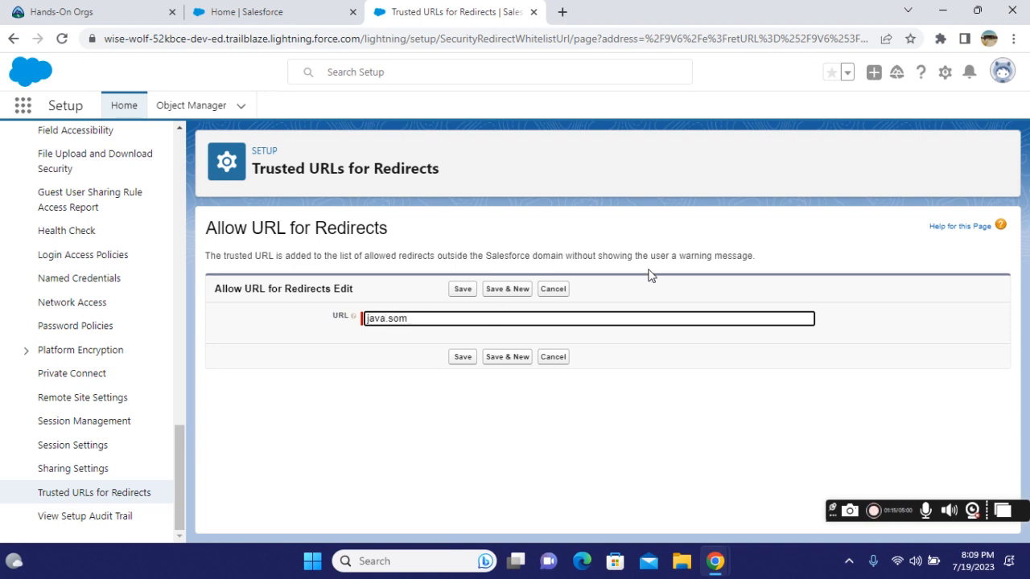
key("Backspace")
type("c")
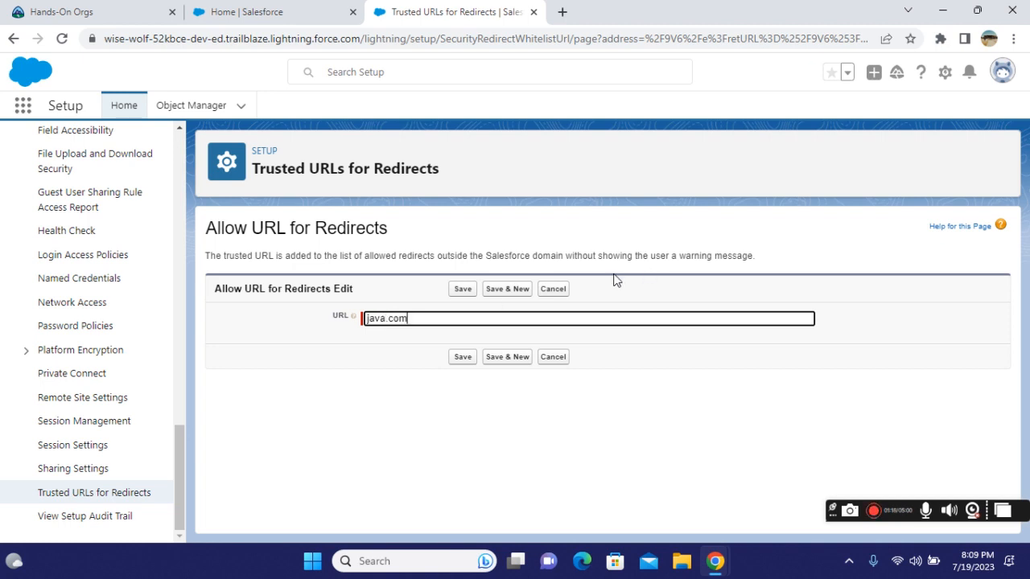
mouse_move(461, 357)
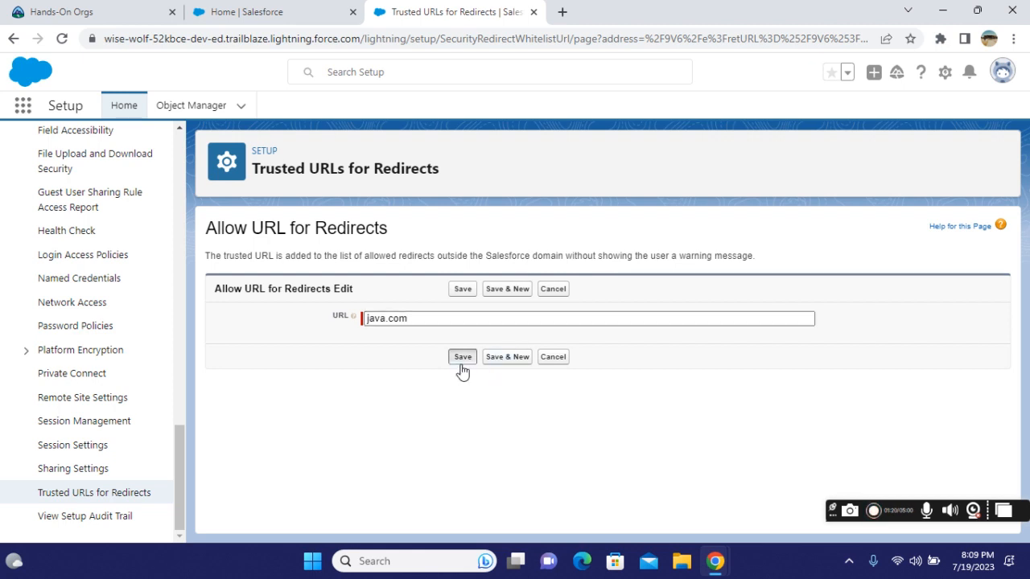
Save java.com as a trusted redirect URL, landing on its detail record.
left_click(462, 357)
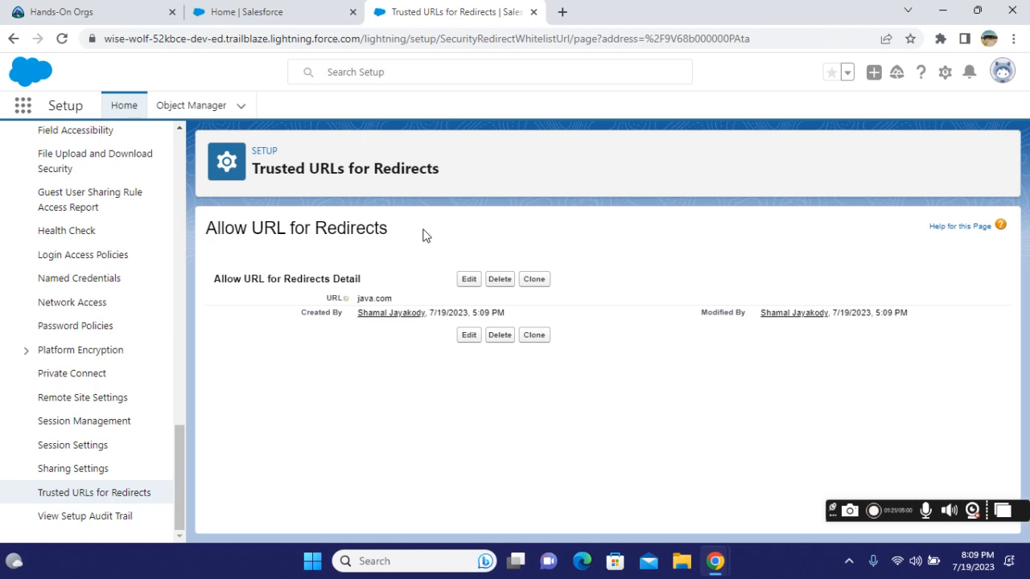
mouse_move(438, 296)
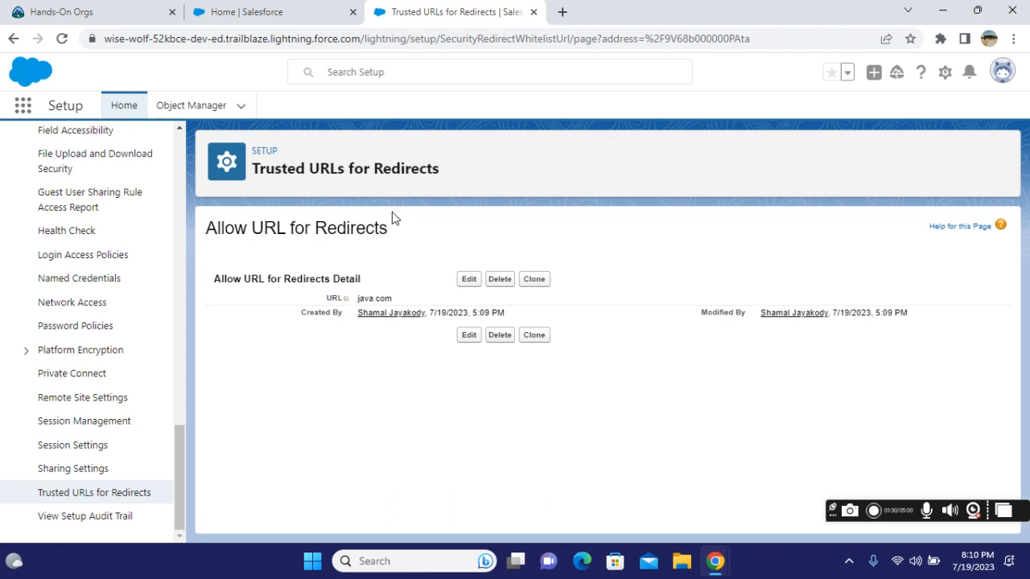
mouse_move(547, 247)
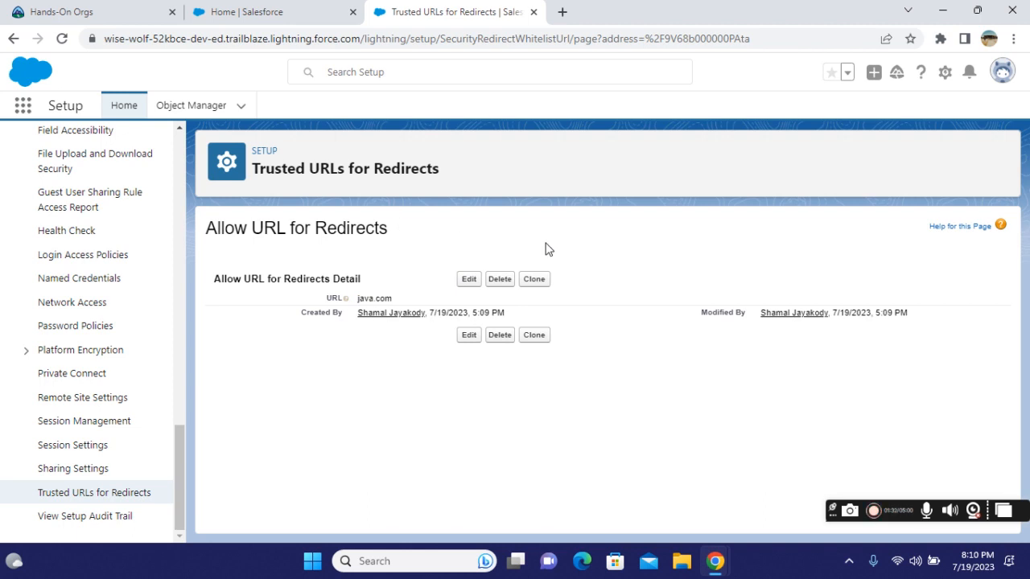
mouse_move(337, 301)
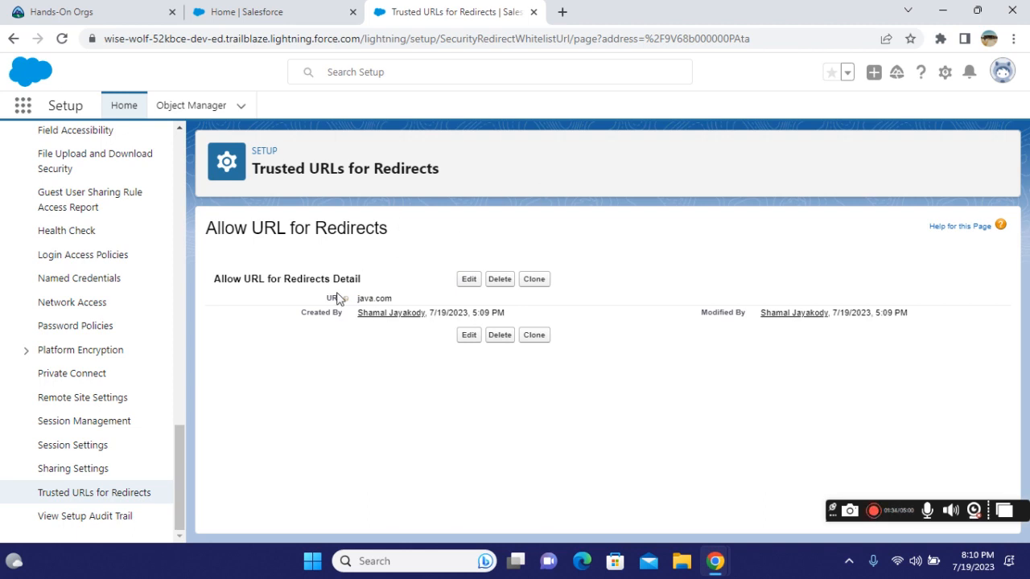
mouse_move(373, 297)
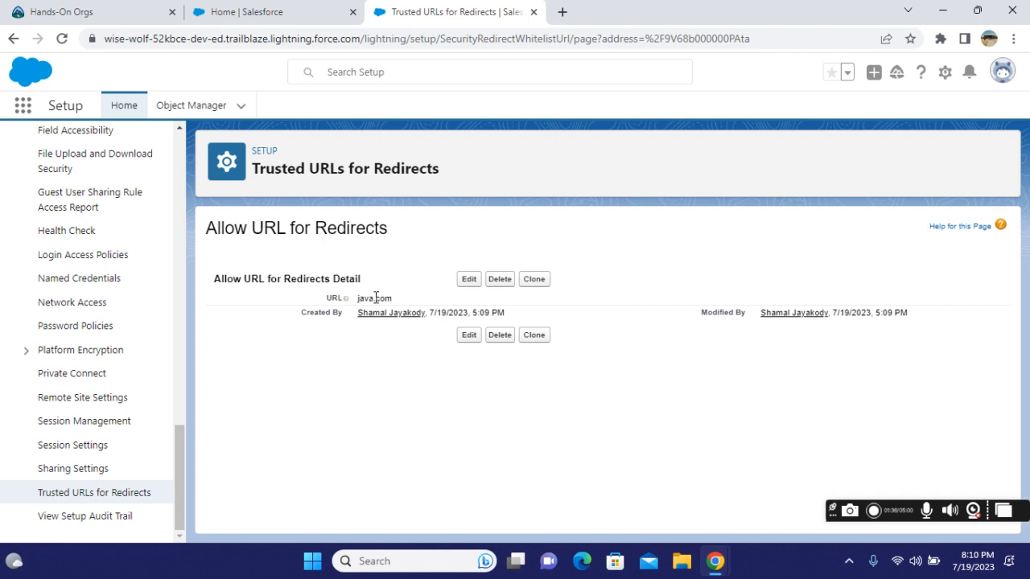
mouse_move(341, 302)
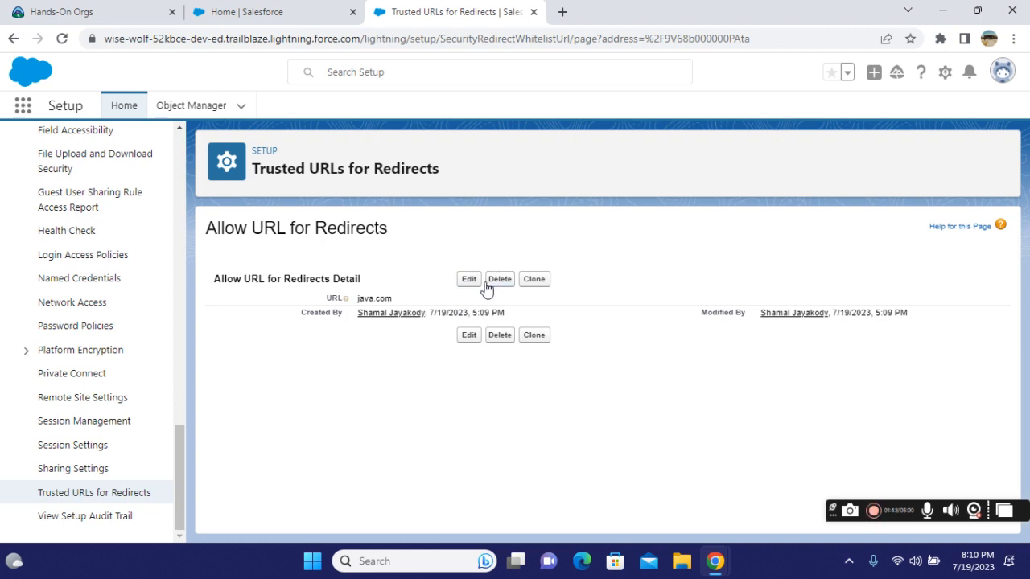
mouse_move(468, 280)
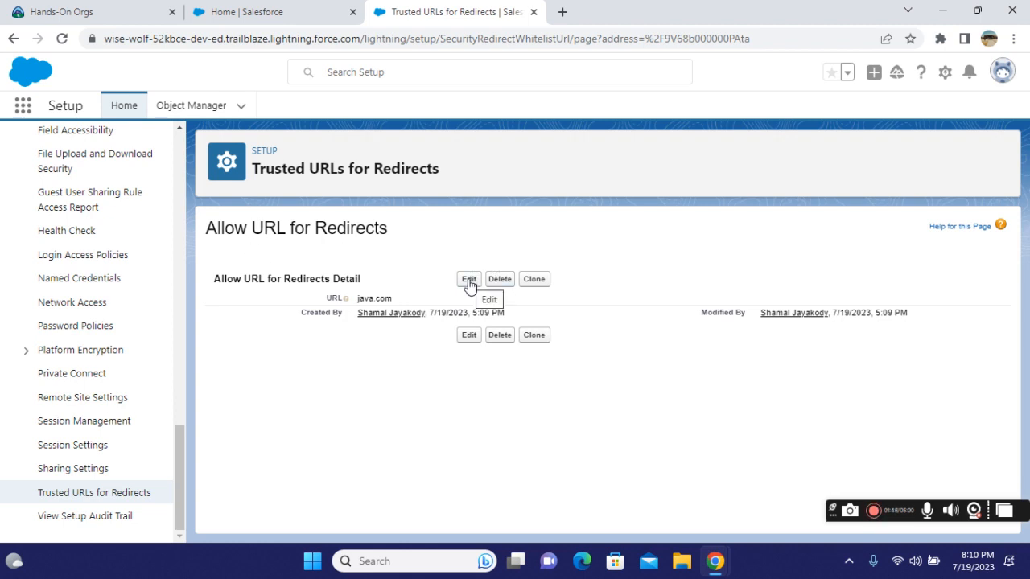
left_click(468, 280)
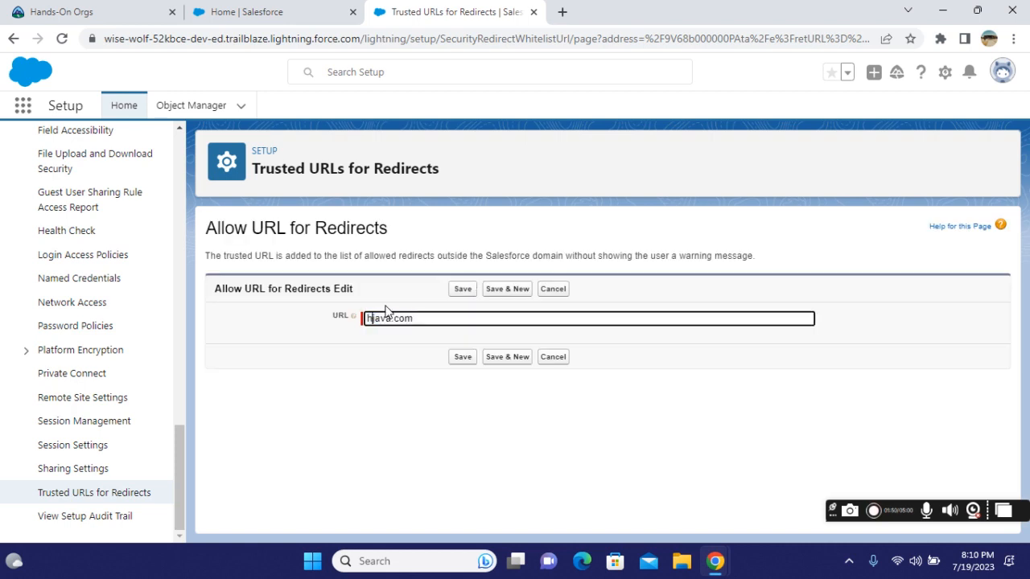
type("https://")
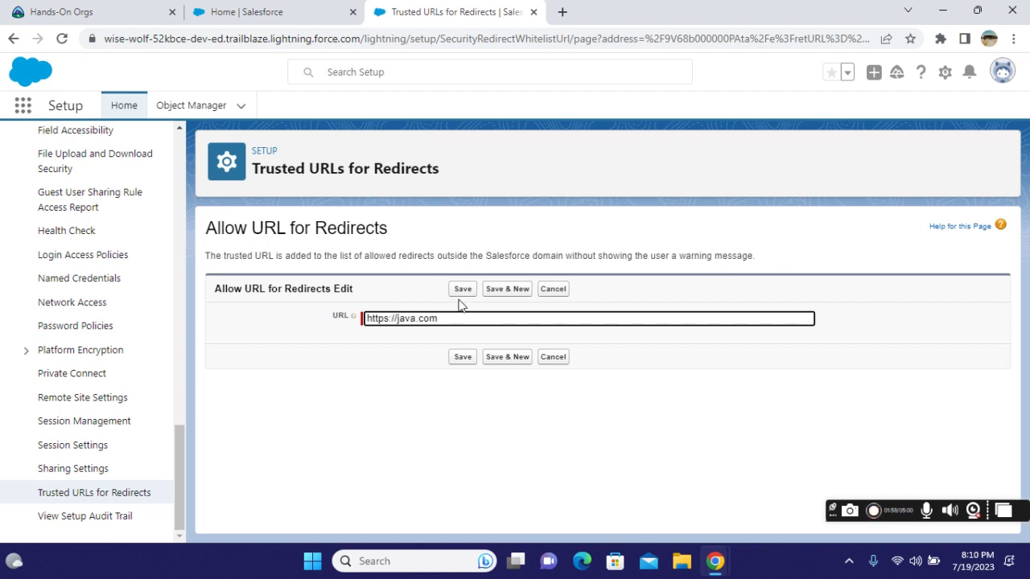
left_click(462, 290)
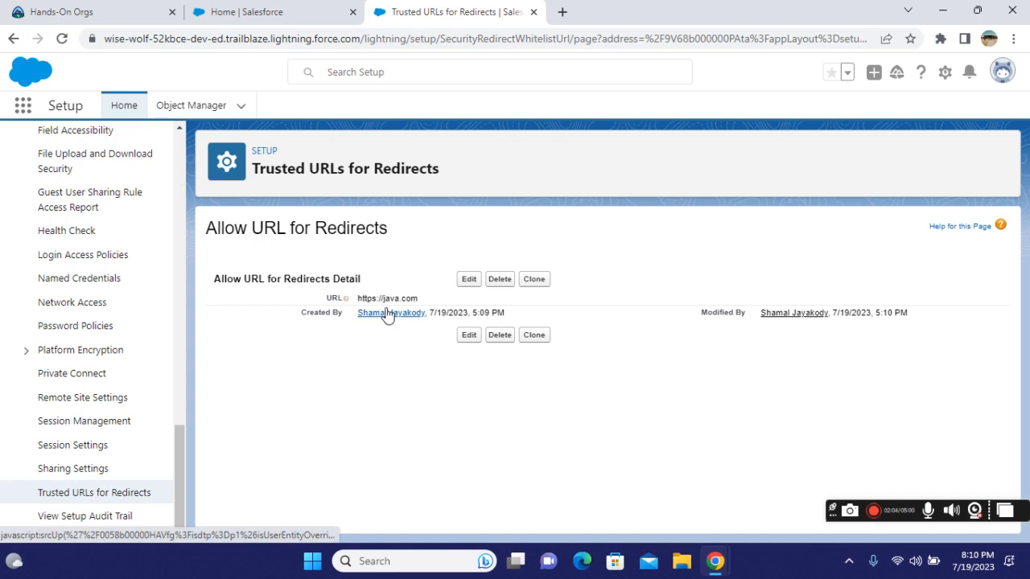
mouse_move(435, 257)
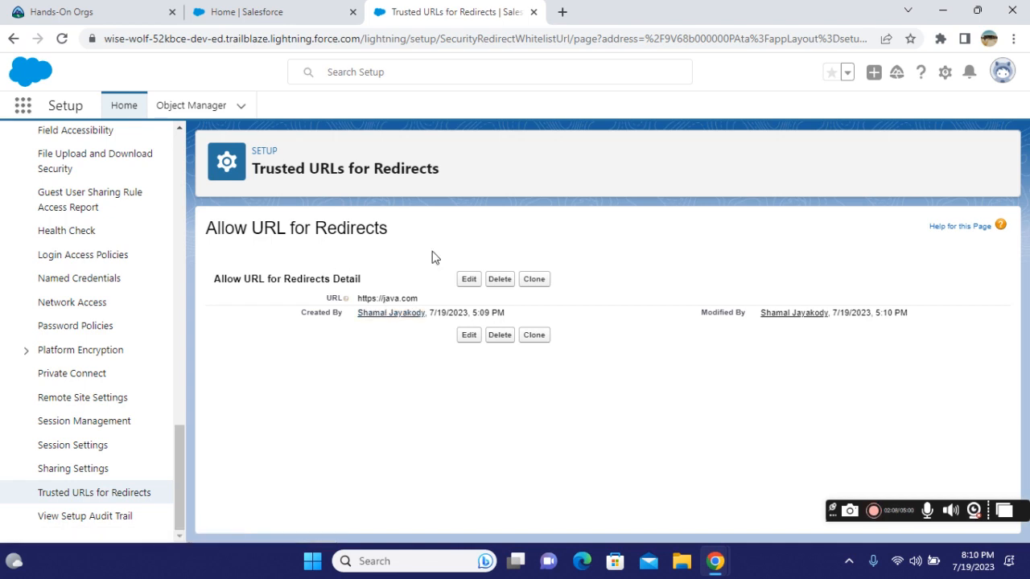